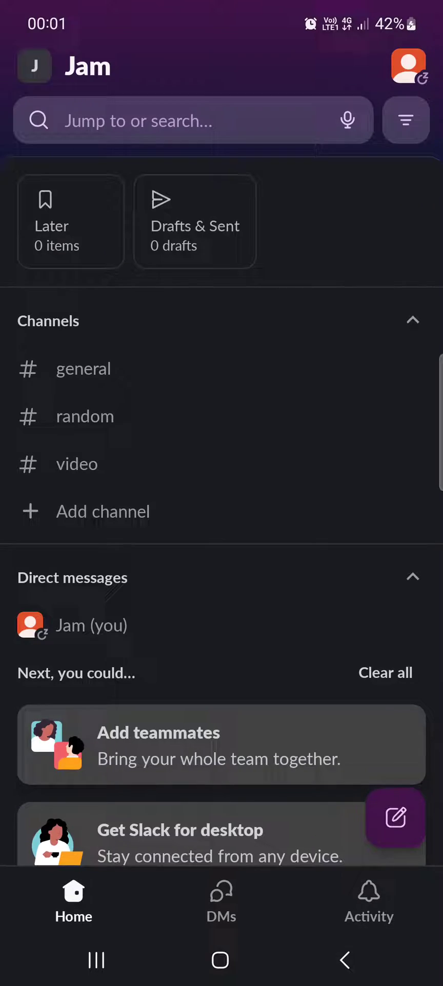
{"action": "scroll", "scroll_direction": "down", "scroll_amount": 3}
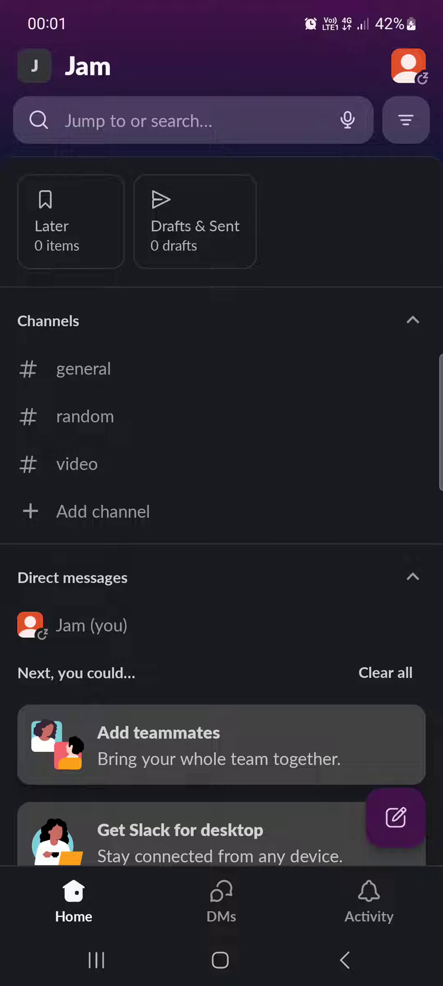
{"action": "left_click", "coordinate": [407, 66]}
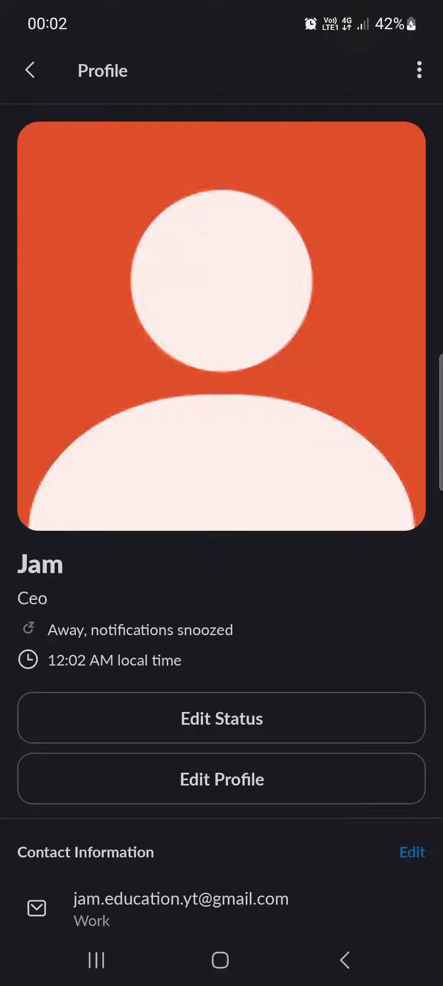
{"action": "left_click", "coordinate": [221, 778]}
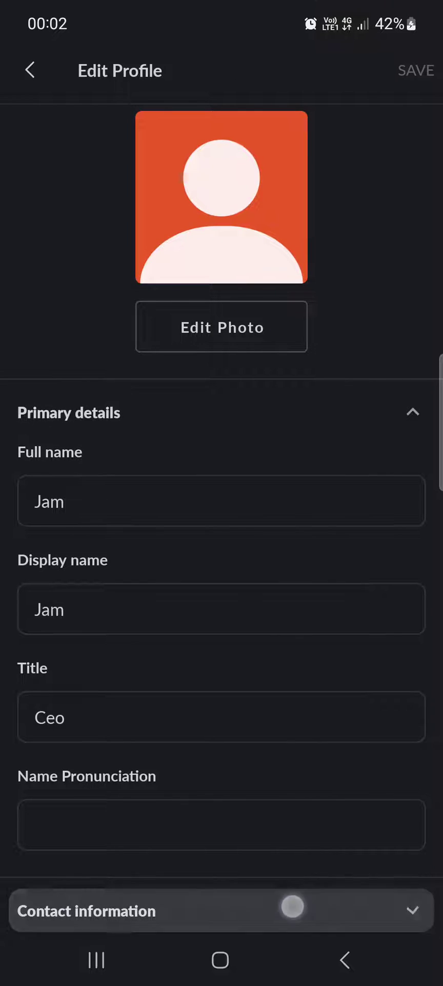
{"action": "scroll", "scroll_direction": "down", "scroll_amount": 3}
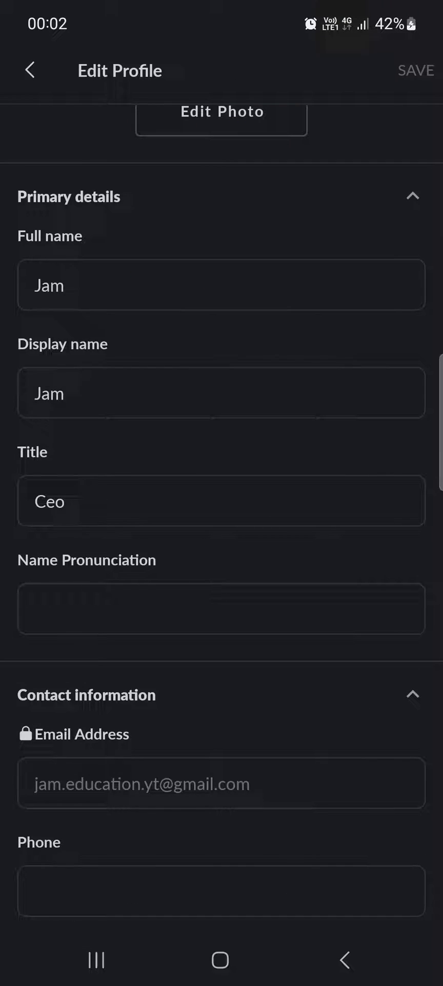
{"action": "left_click", "coordinate": [221, 891]}
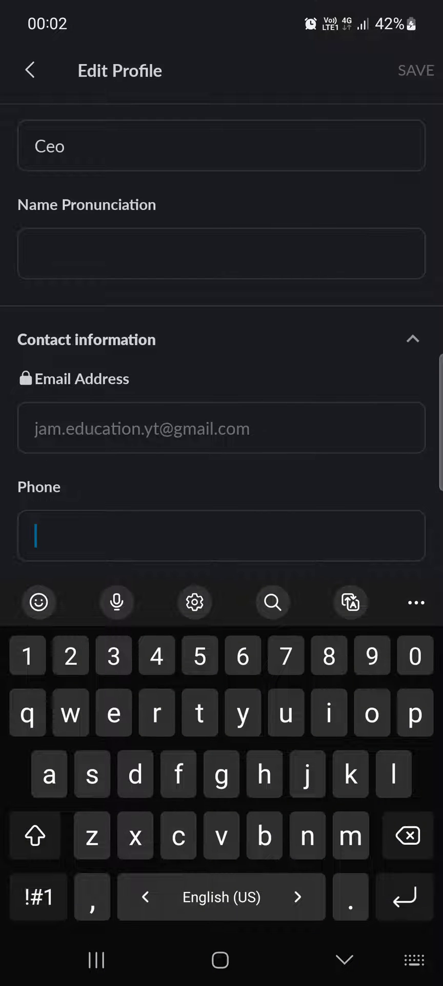